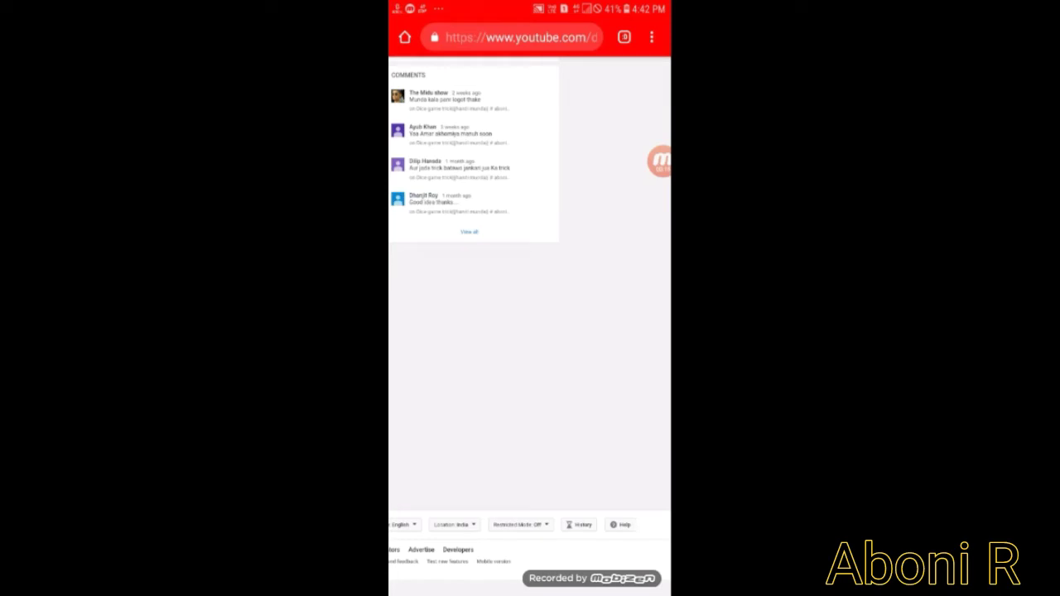
# - Replace the YouTube address with a socialblade.com YouTube search URL in Chrome's address bar
pyautogui.click(513, 36)
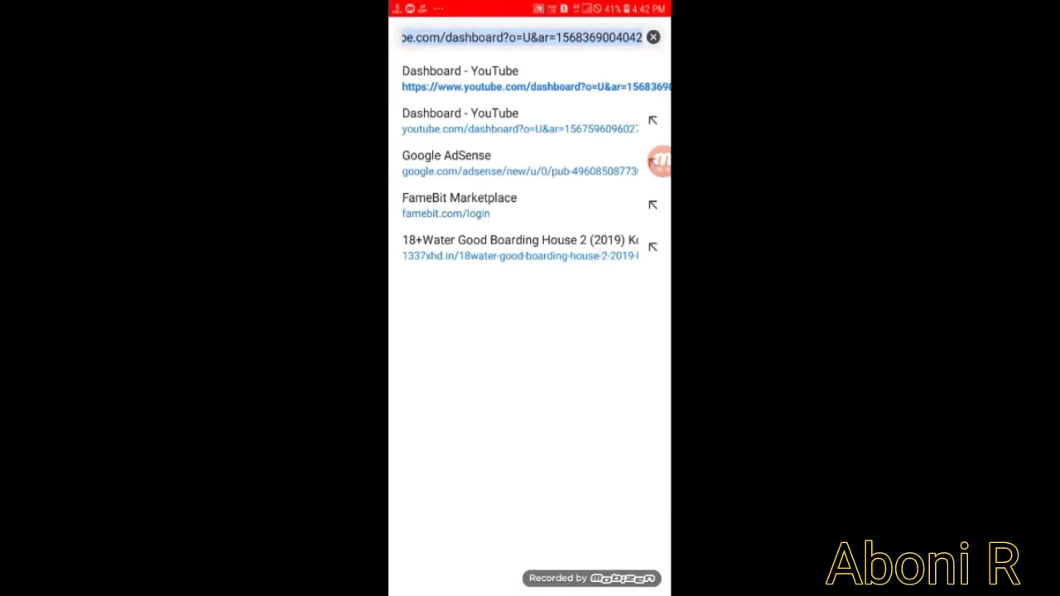
pyautogui.click(652, 36)
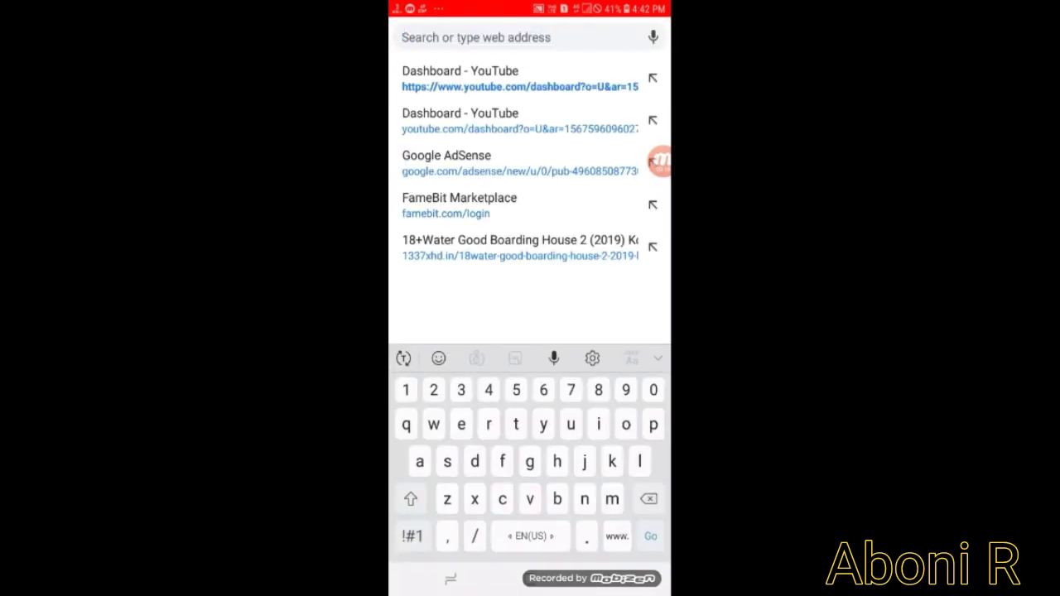
pyautogui.write('socialblade.com/youtube/search/Arajuwar')
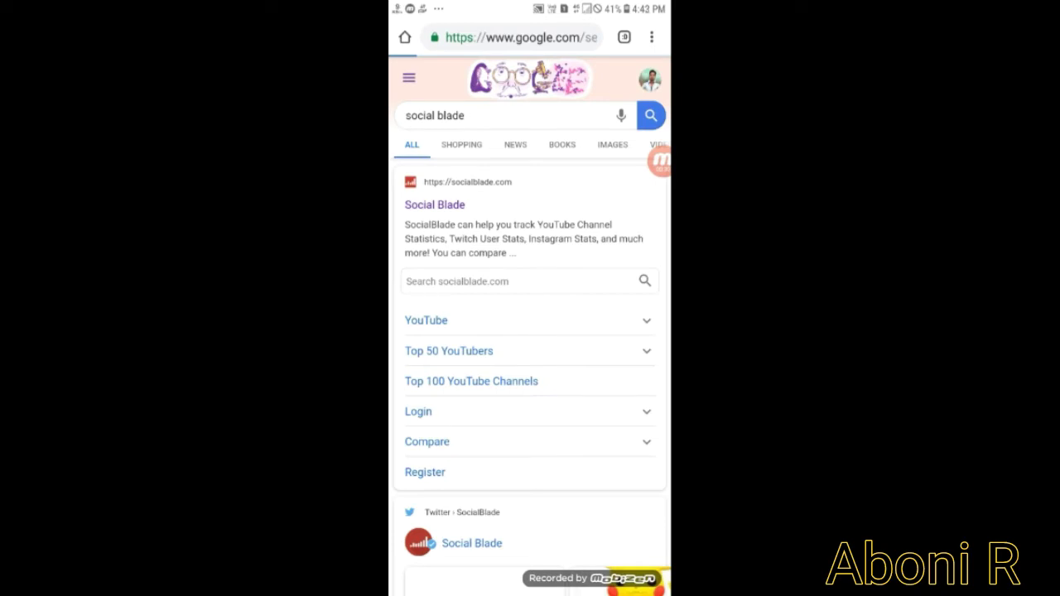
# - Go from the Google results to the Social Blade homepage, 'Analytics Made Easy'
pyautogui.click(434, 205)
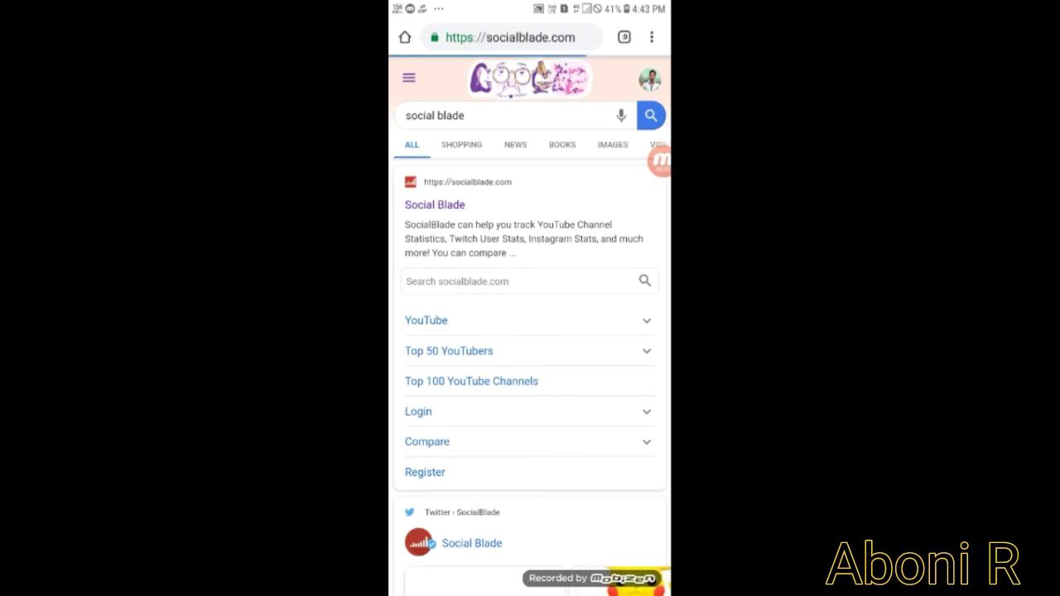
pyautogui.click(434, 205)
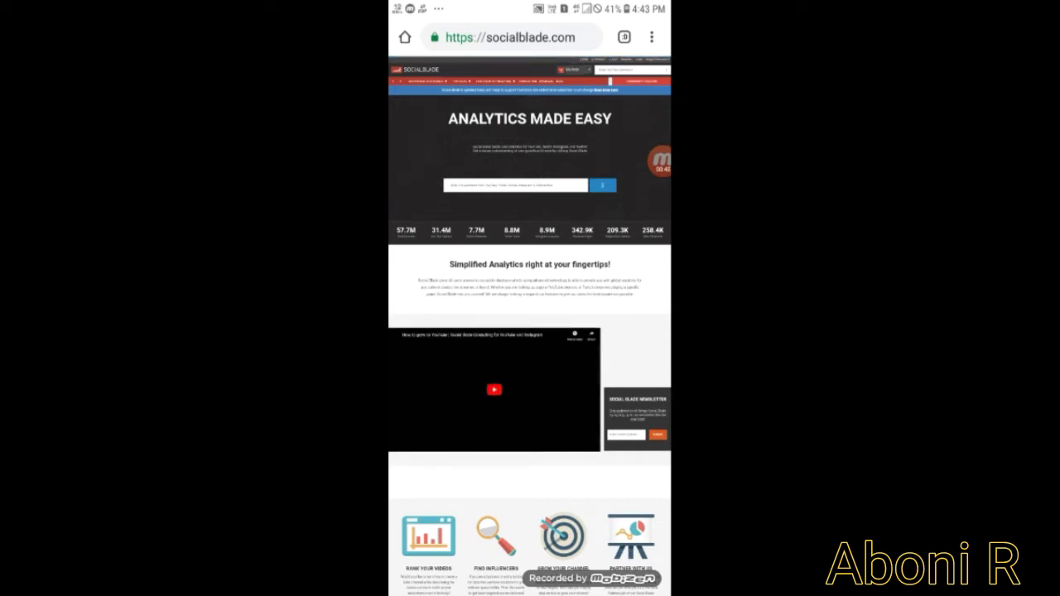
# - Enter 'Technical' into the Social Blade homepage channel search field
pyautogui.click(513, 186)
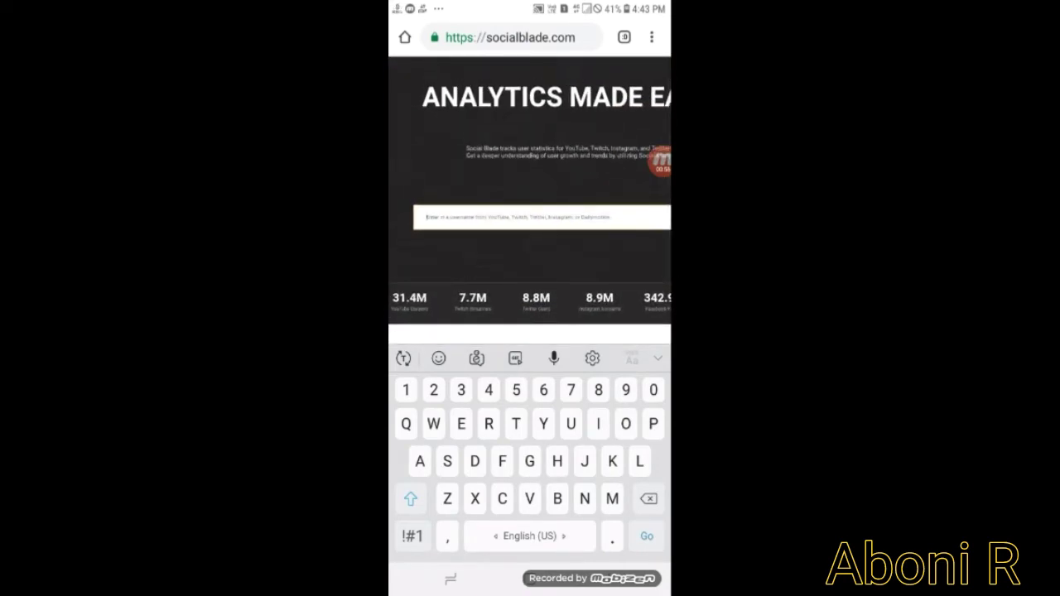
pyautogui.write('T')
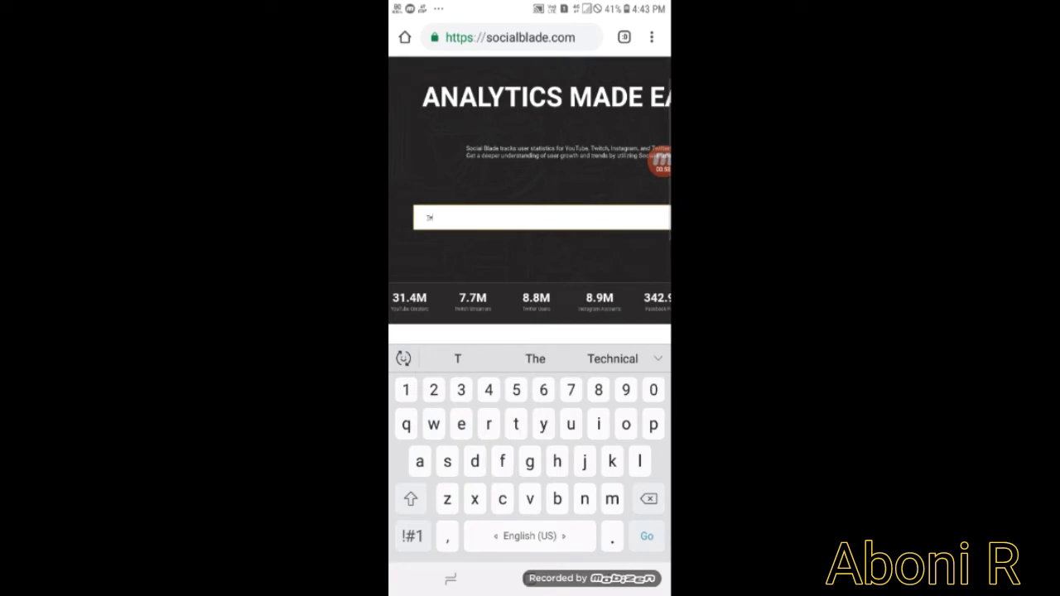
pyautogui.write('Technical')
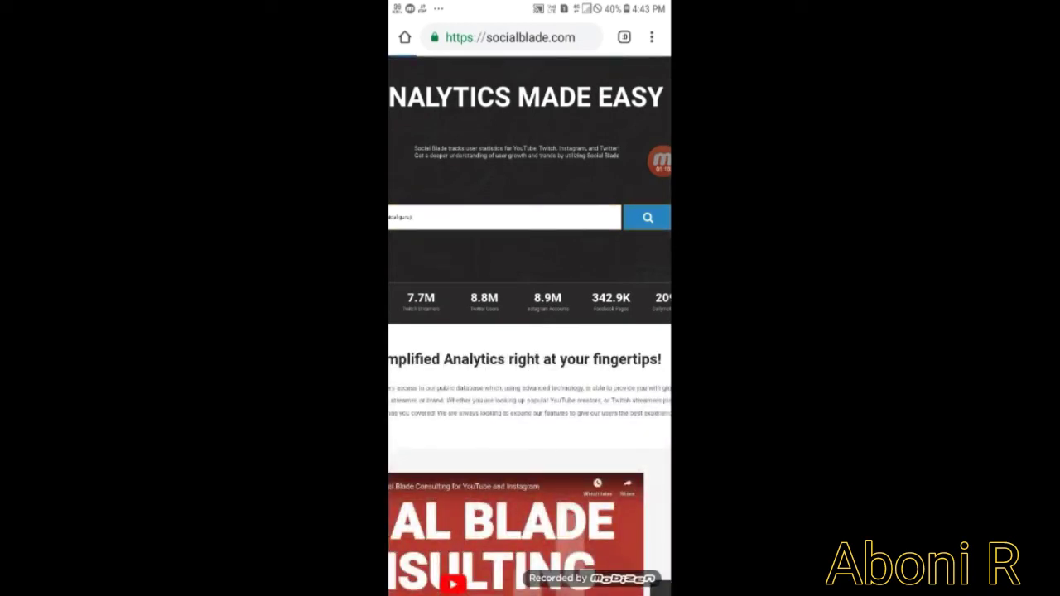
# - Run the search and view Technical Guruji's grade, estimated earnings and daily stats table
pyautogui.click(646, 217)
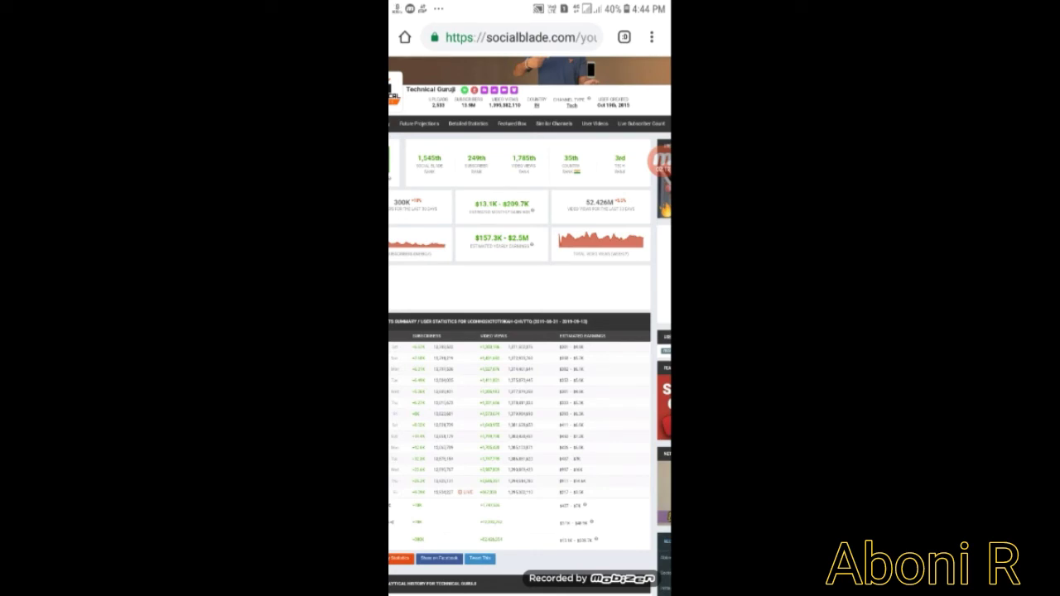
pyautogui.scroll(3)
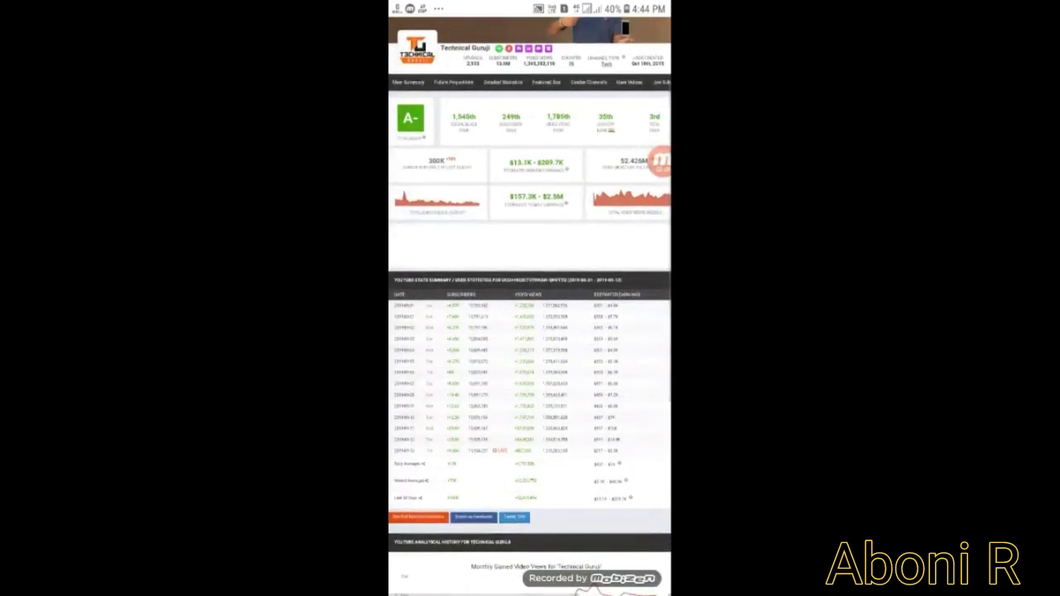
pyautogui.scroll(-3)
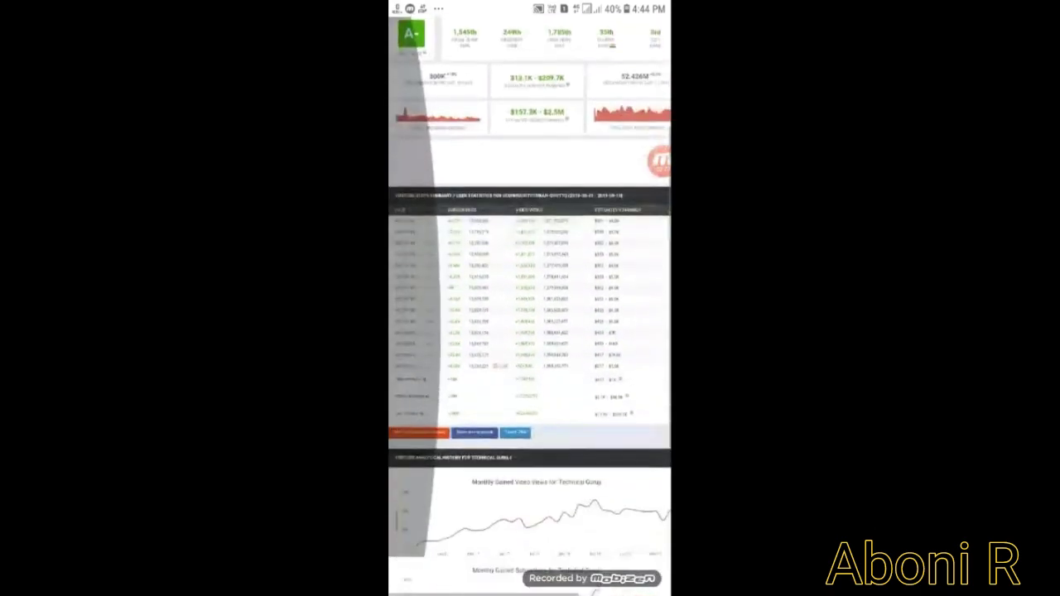